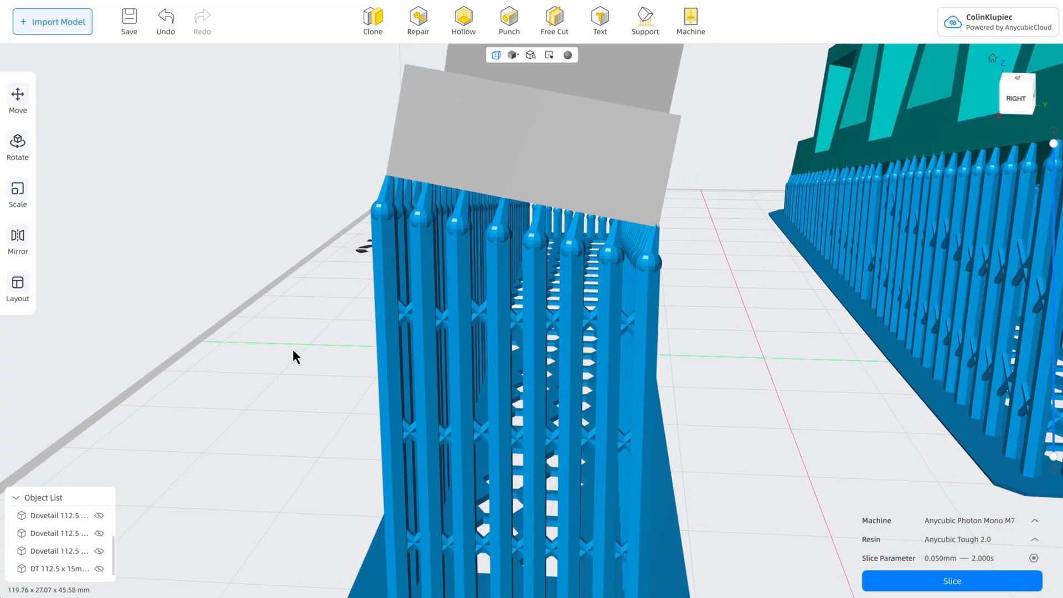
left_click_drag(295, 356, 336, 349)
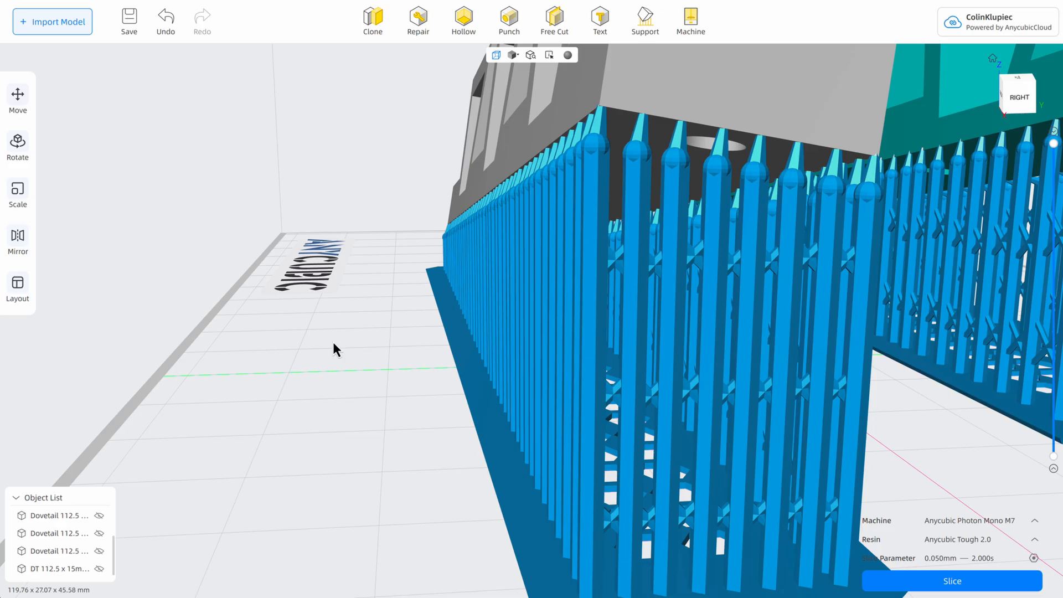